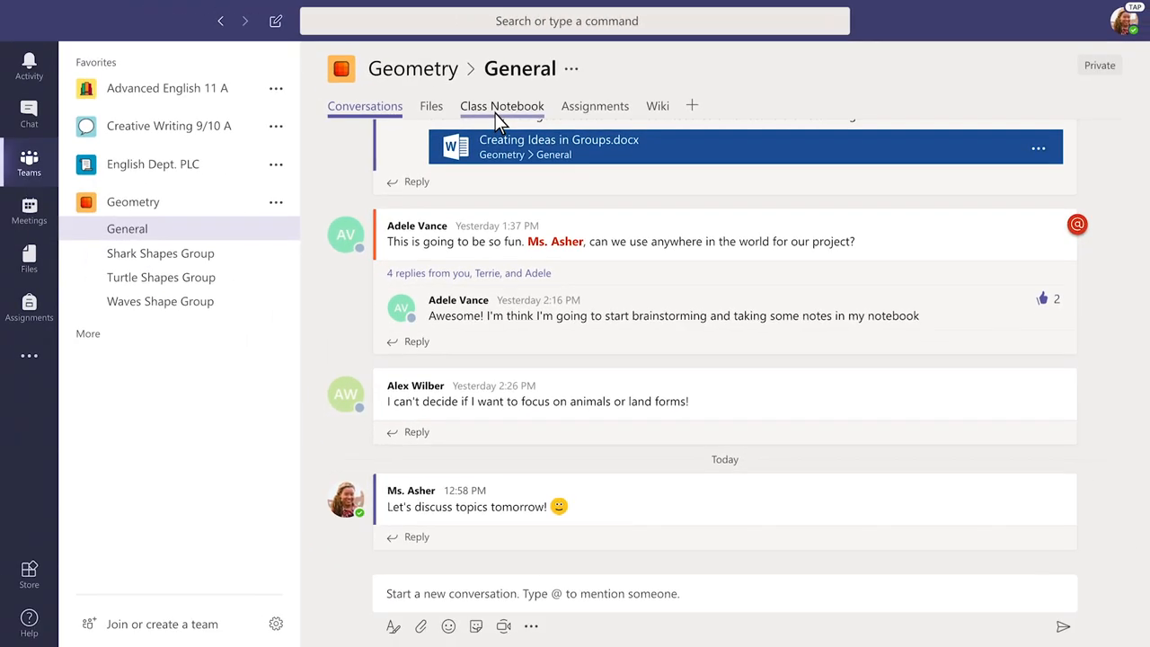
# Open the Class Notebook tab in the Geometry General channel to its welcome page
pyautogui.click(502, 106)
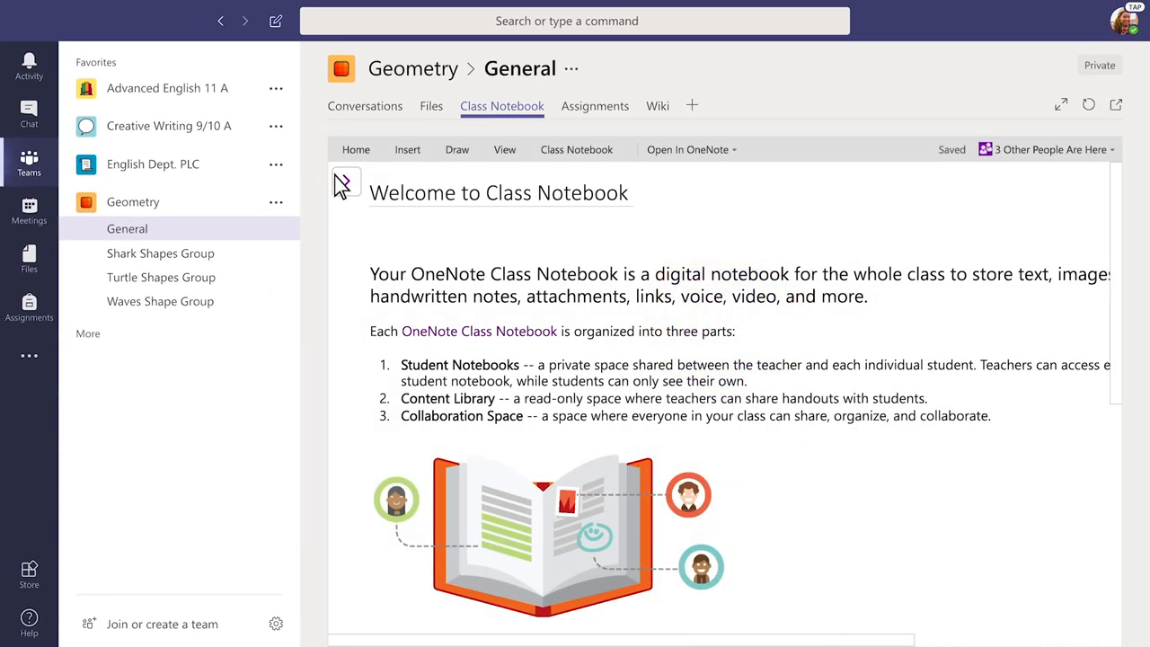
# Show the navigation pane, open Geometry in Nature Chapters 1 - 2, and expand _Collaboration Space
pyautogui.click(346, 184)
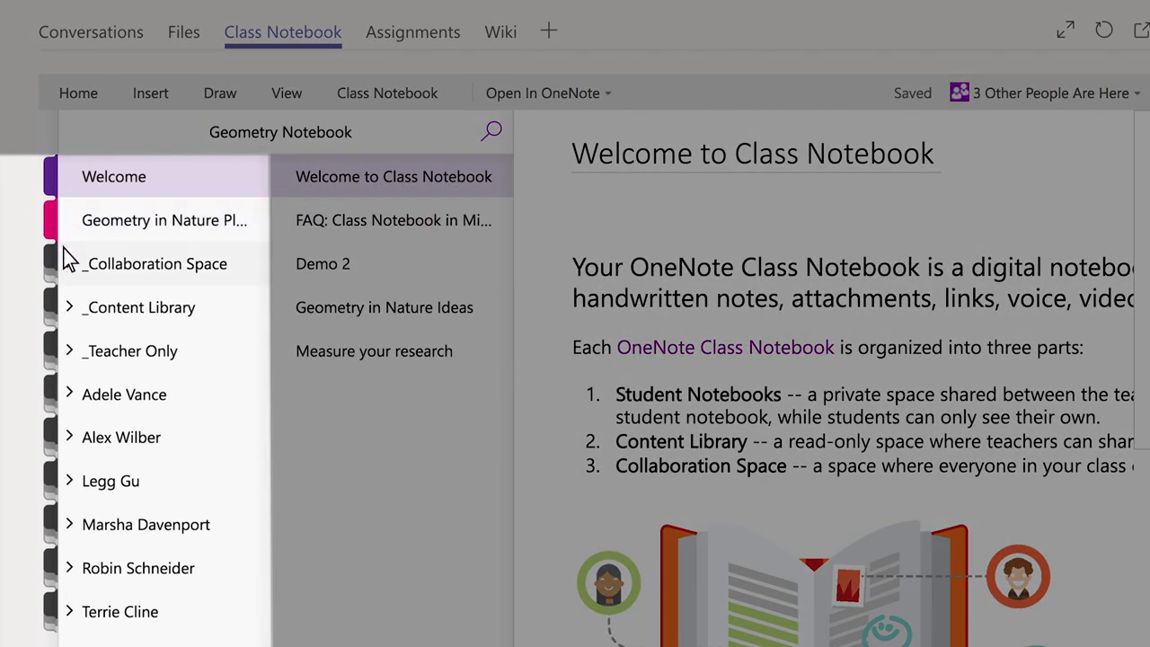
pyautogui.moveTo(70, 377)
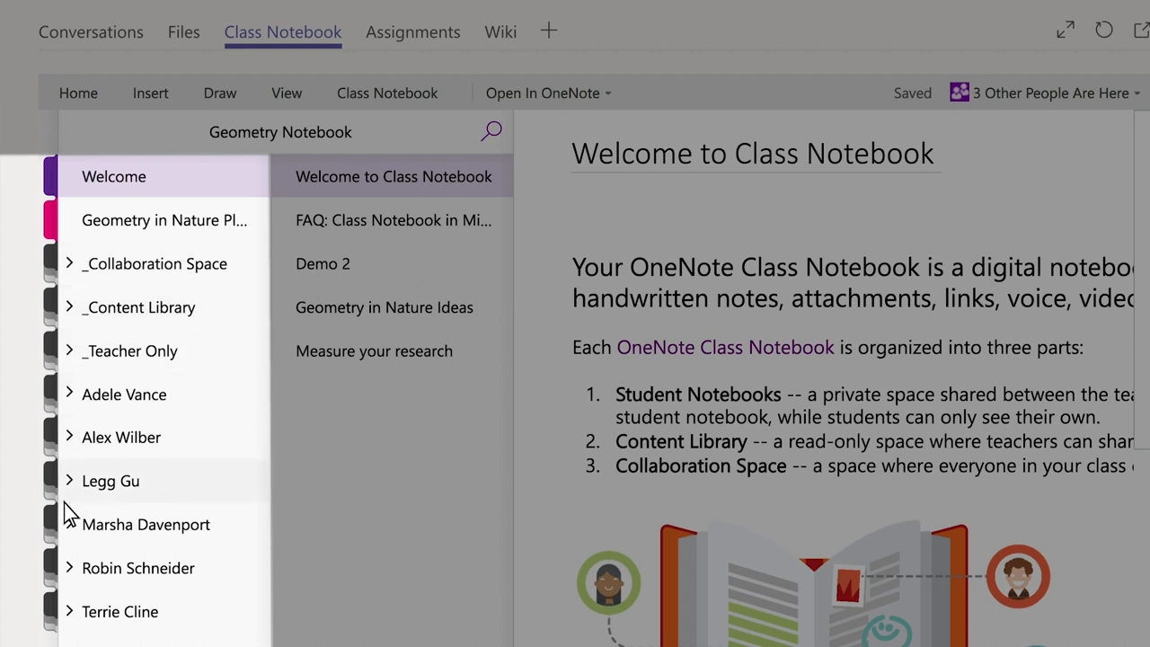
pyautogui.moveTo(66, 627)
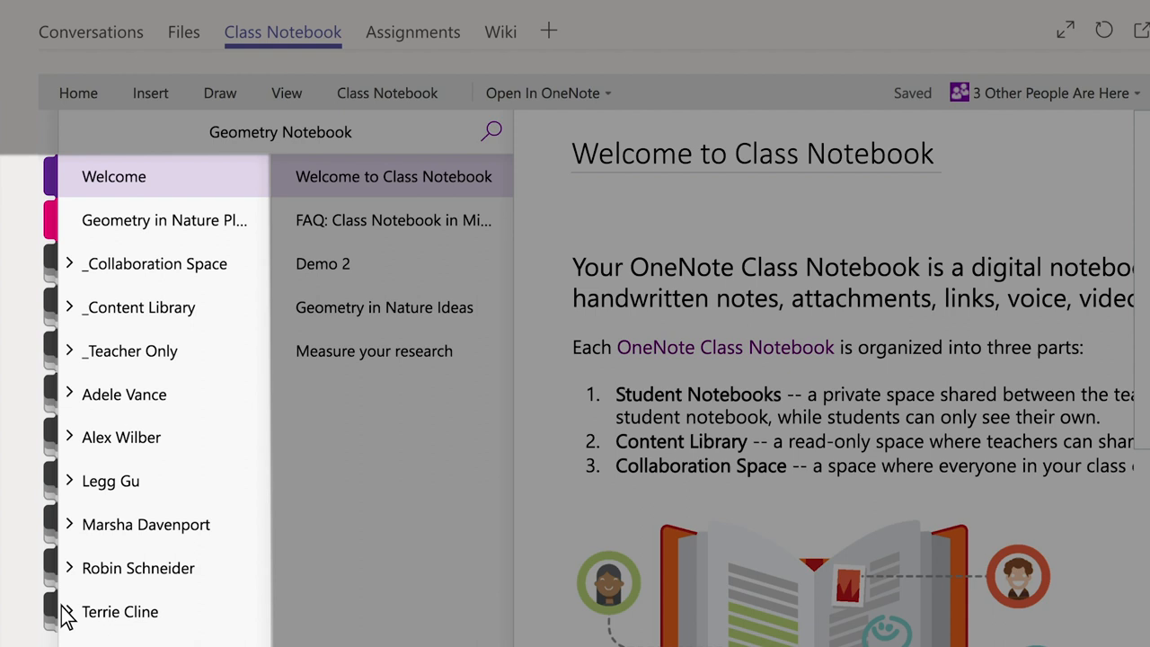
pyautogui.click(164, 220)
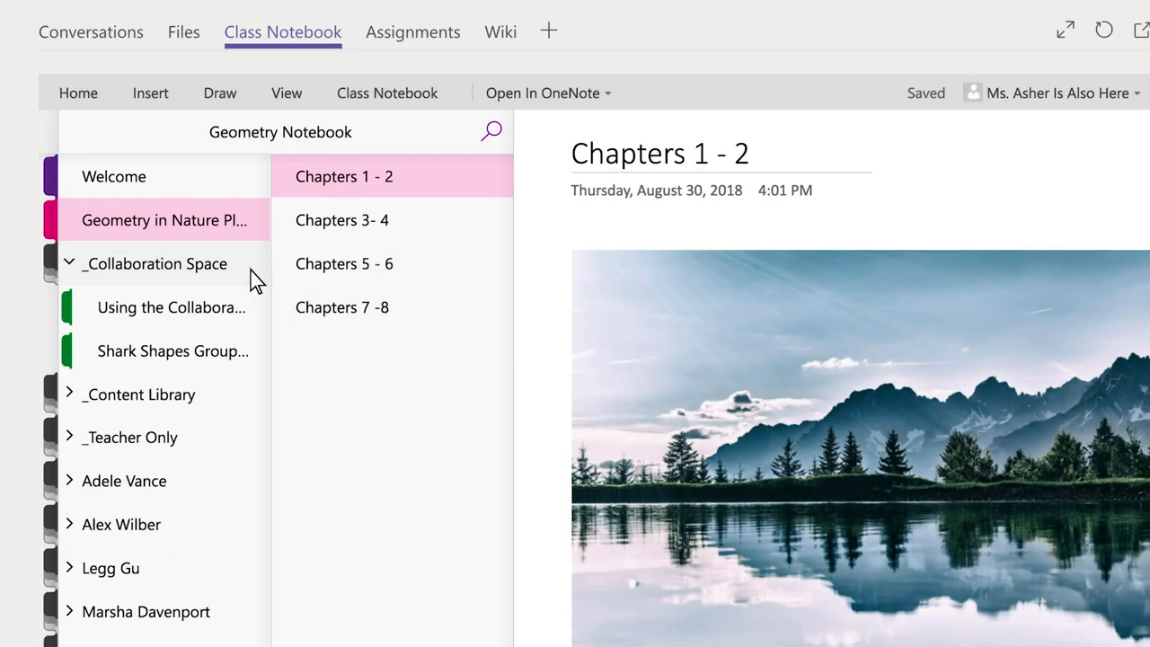
# Open the Shark Shapes Group section and scroll through the iceberg and peacock feather work
pyautogui.click(173, 351)
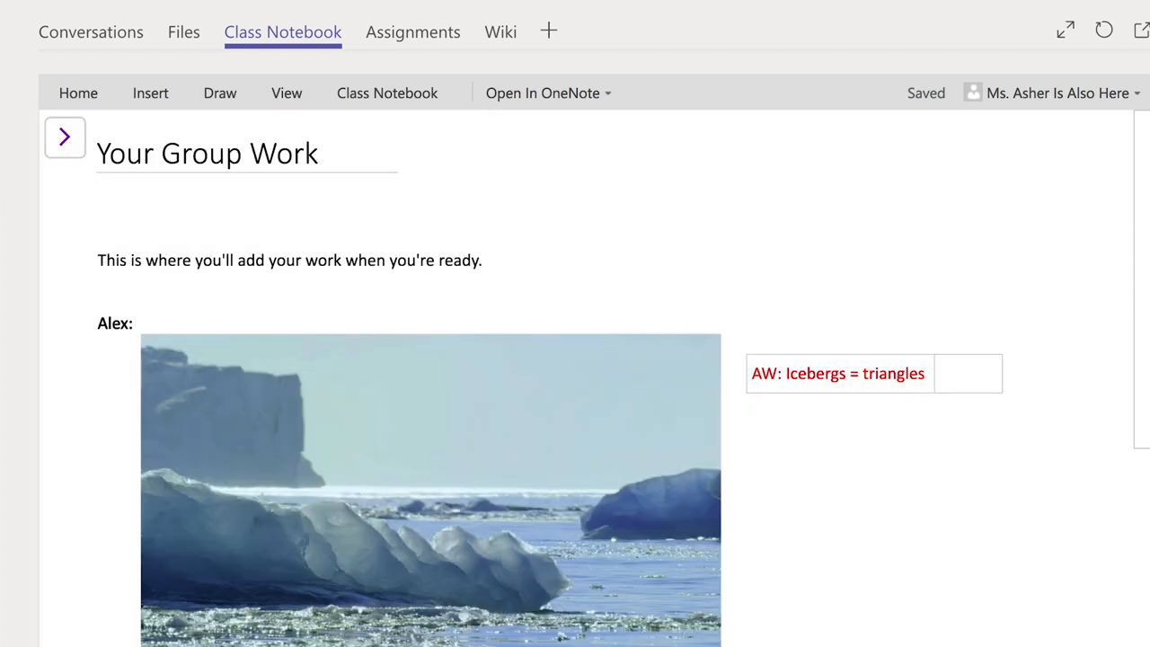
pyautogui.scroll(-3)
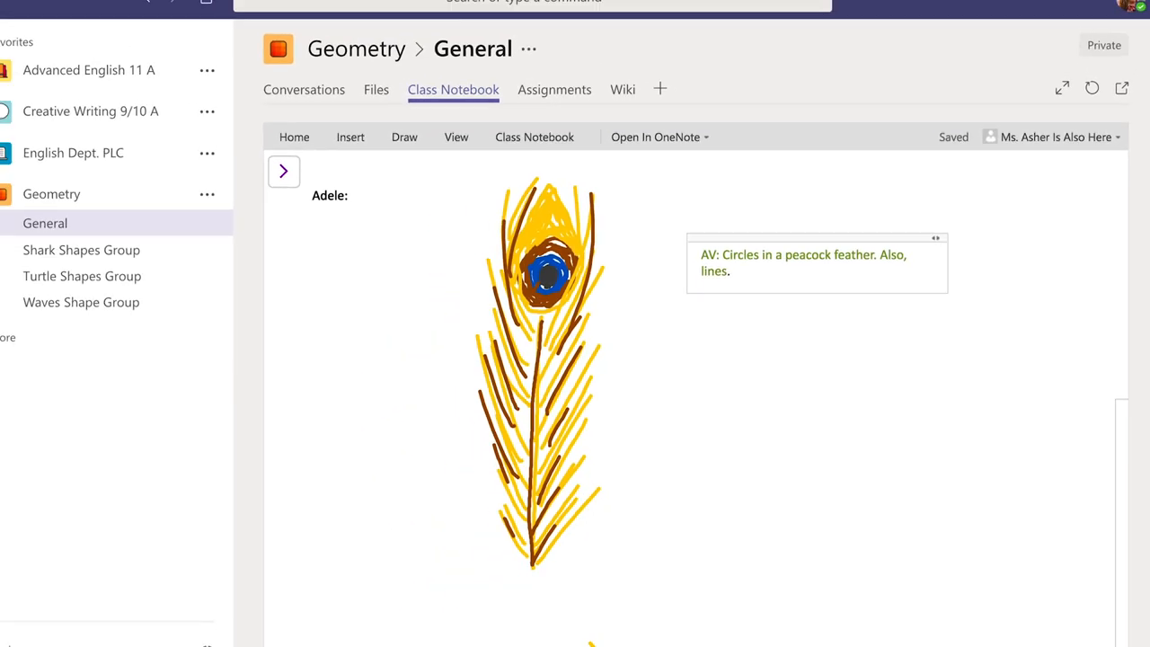
# Like the iceberg photo post in Shark Shapes Group, then return to the Class Notebook
pyautogui.click(81, 250)
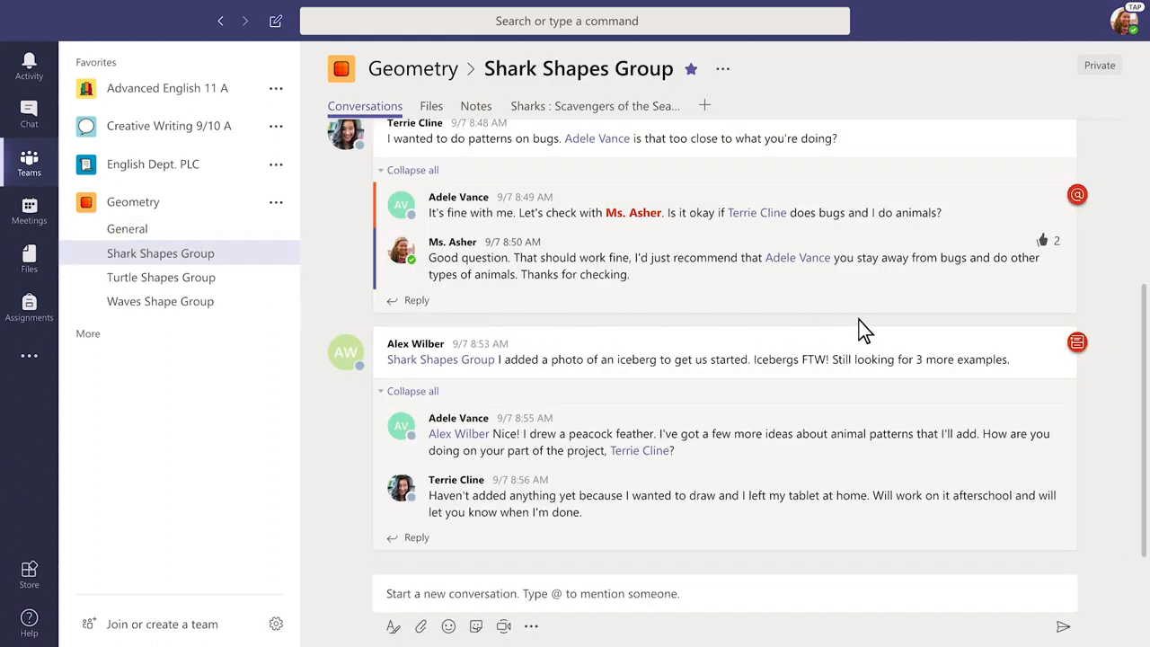
pyautogui.moveTo(1054, 356)
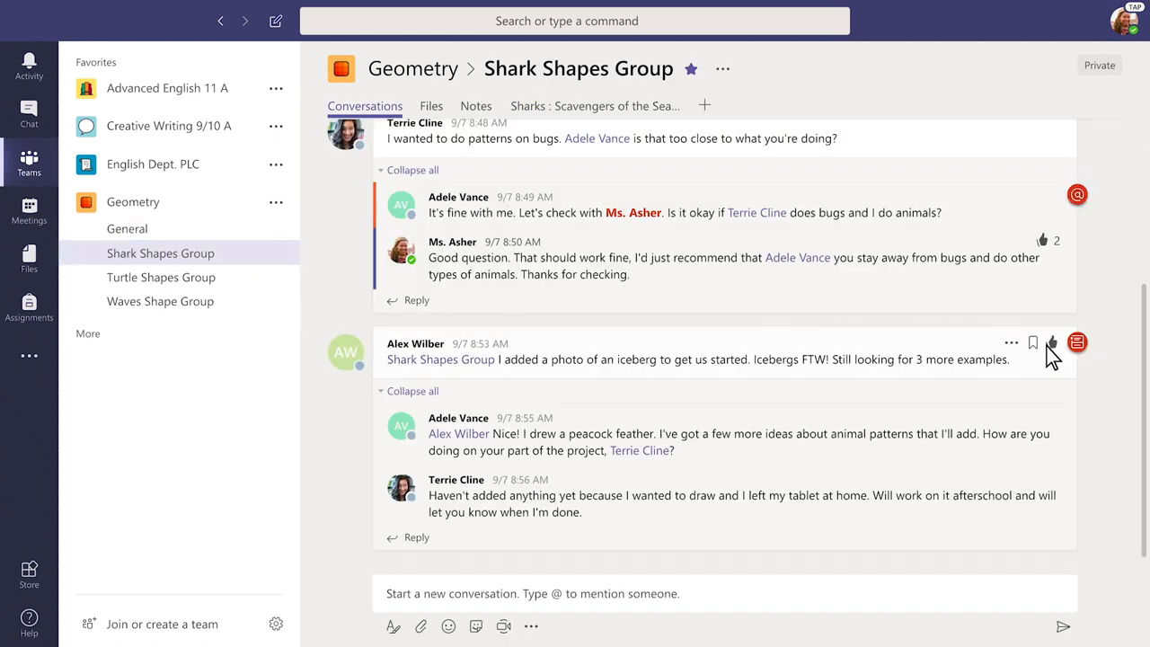
pyautogui.click(1053, 342)
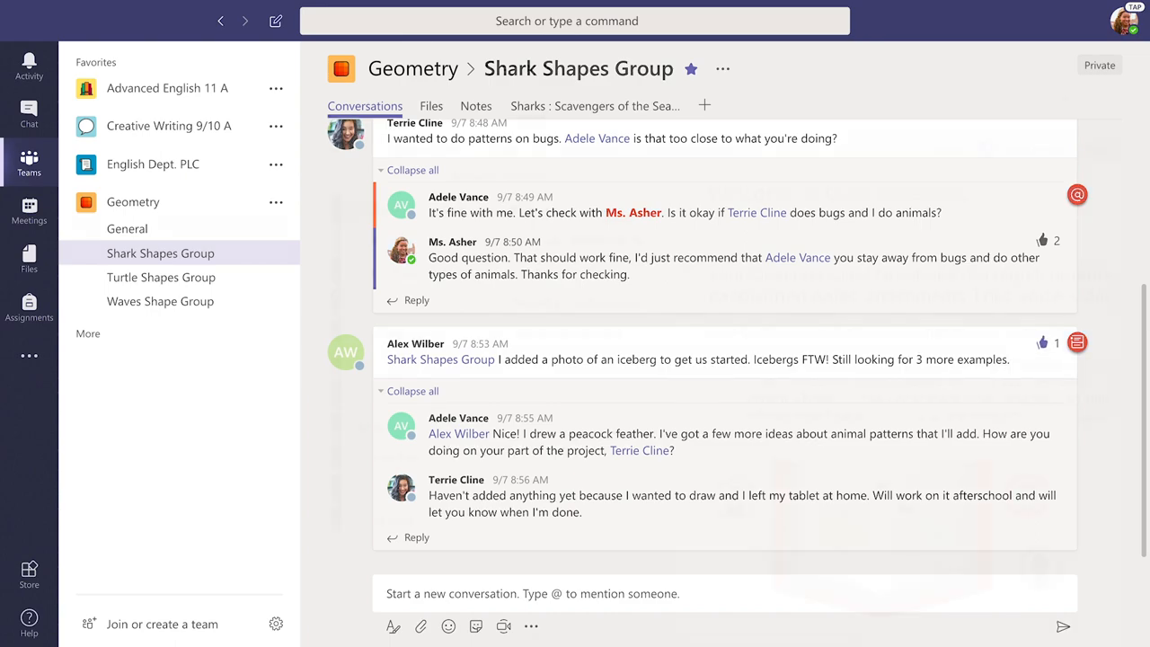
pyautogui.click(282, 32)
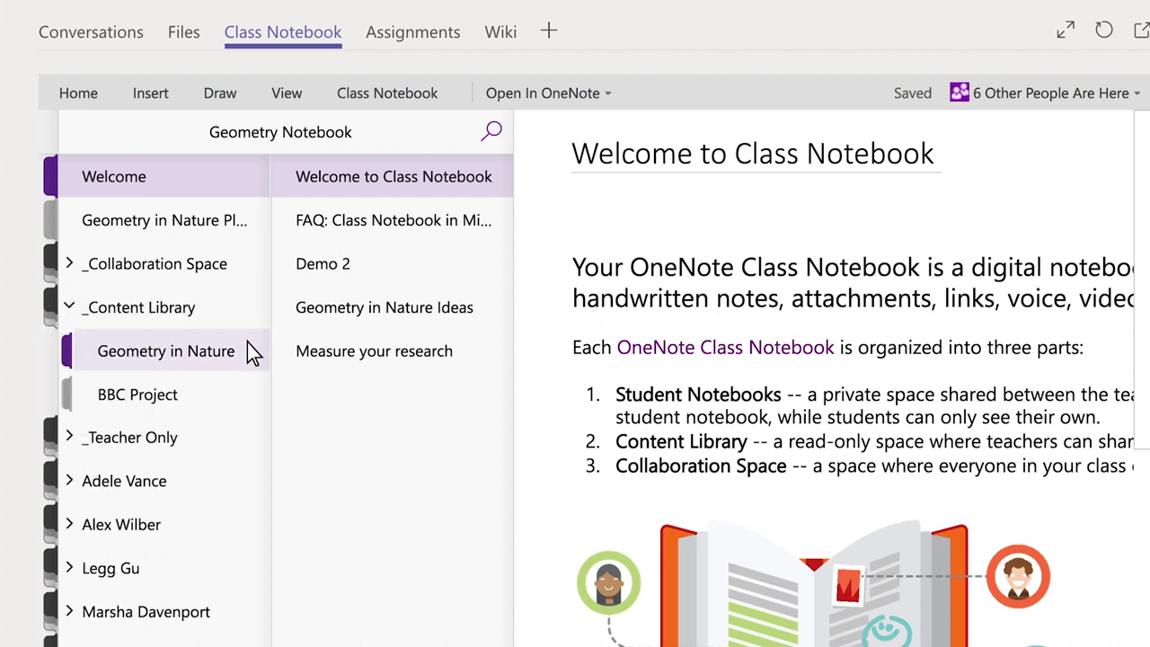
# Open the Geometry in Nature section and expand Adele Vance's student notebook
pyautogui.click(166, 351)
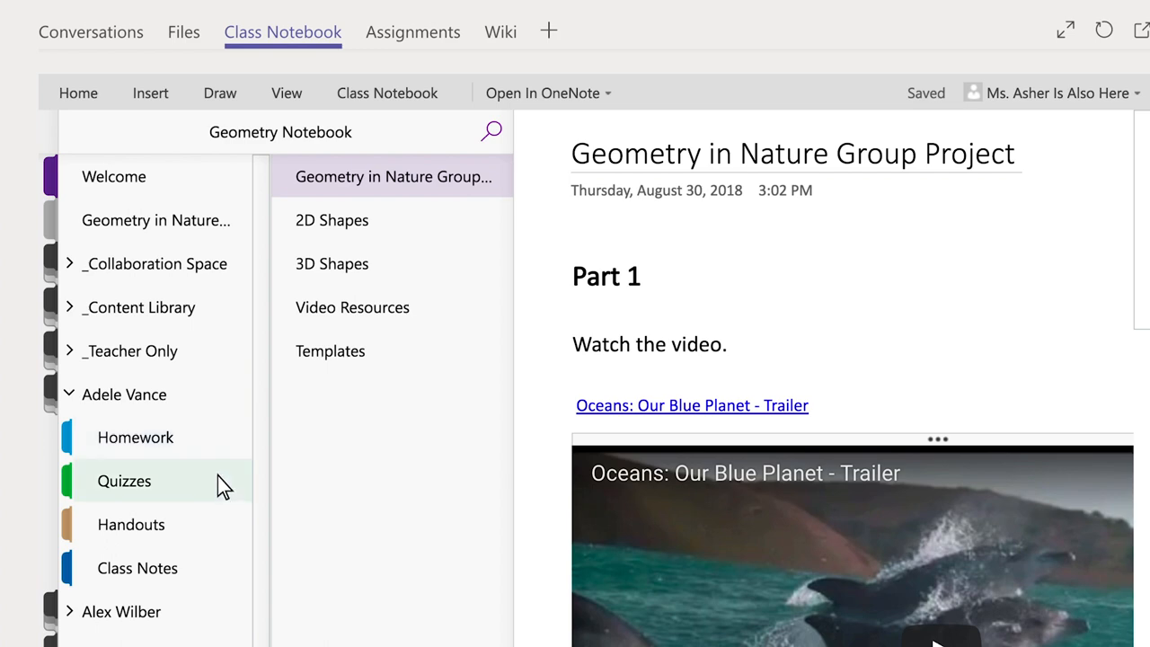
# Open the student's handwritten Geometry Project page listing flowers, trees and birds' nests
pyautogui.click(137, 568)
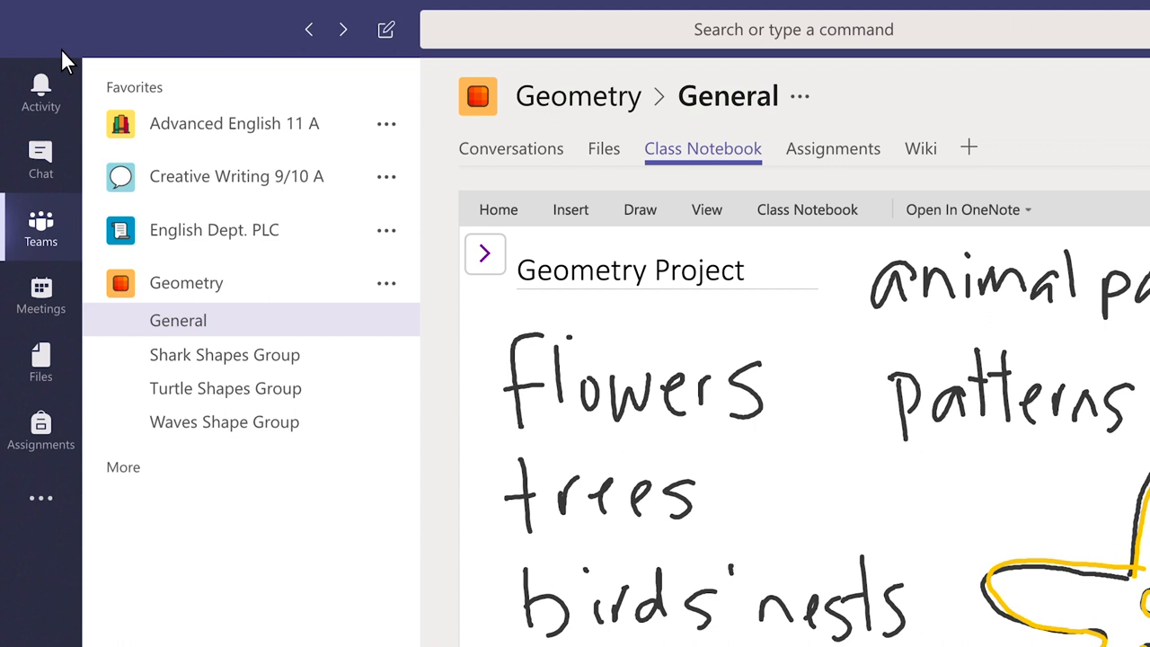
# Chat Adele Vance 'I like the ideas you're exploring for', then return to Class Notebook
pyautogui.click(41, 160)
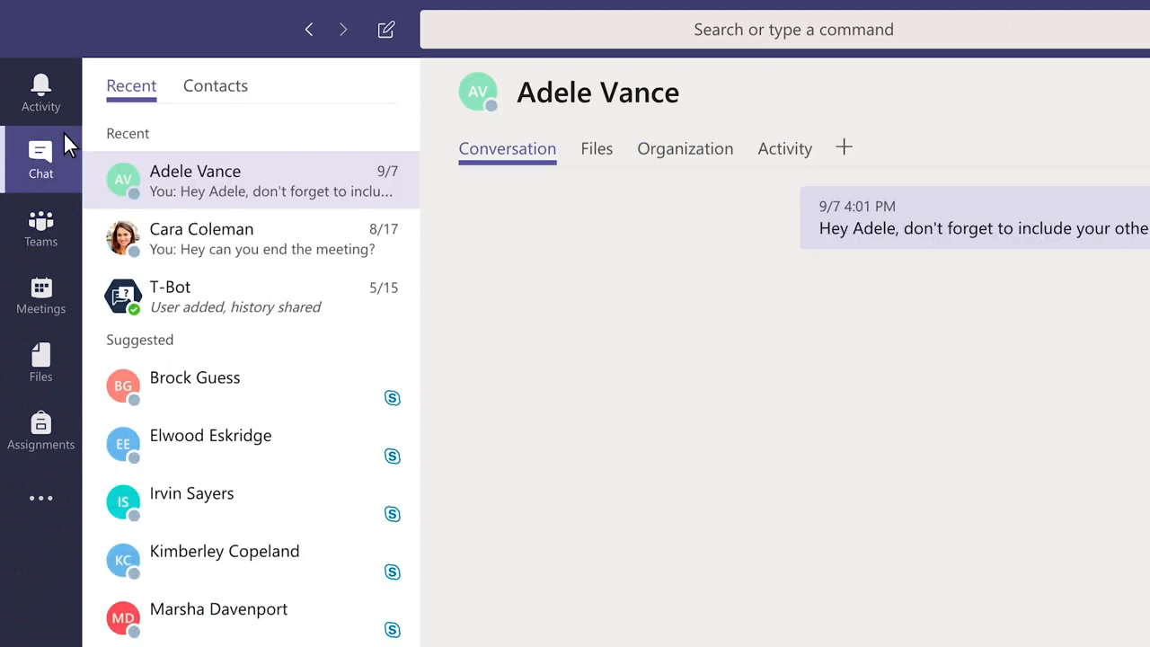
pyautogui.write("I like the ideas you're exploring for your project! Great first step in deciding what to focus on.")
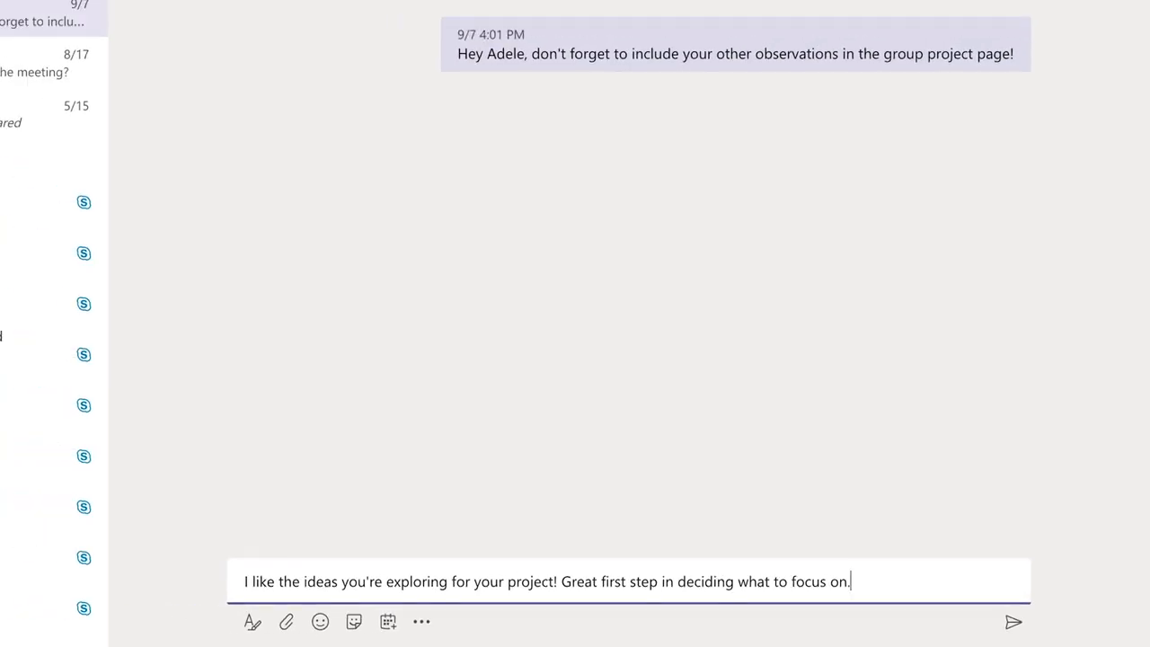
pyautogui.click(1014, 621)
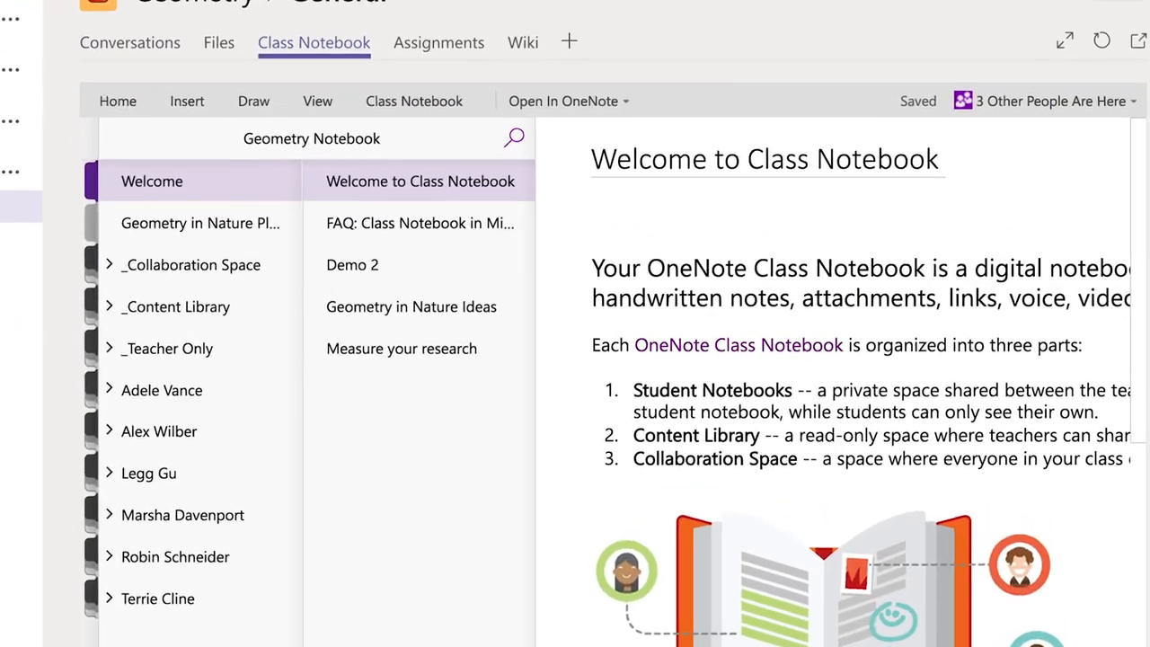
# Expand _Teacher Only and open Planning Space to the All About Turtles page
pyautogui.click(111, 349)
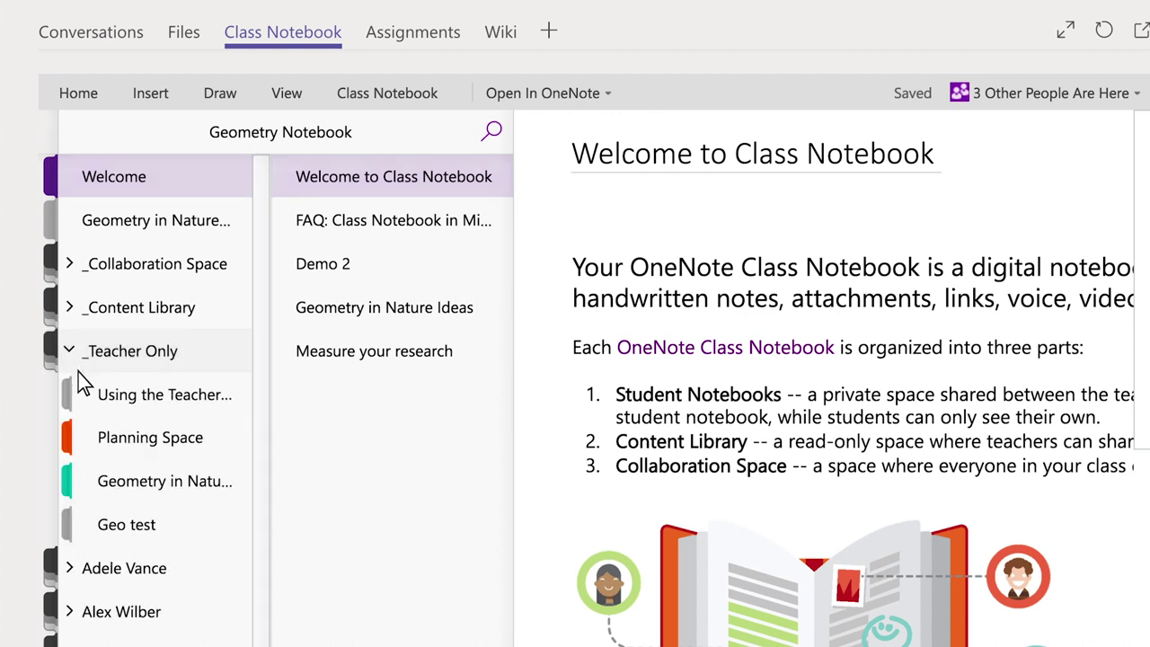
pyautogui.click(150, 438)
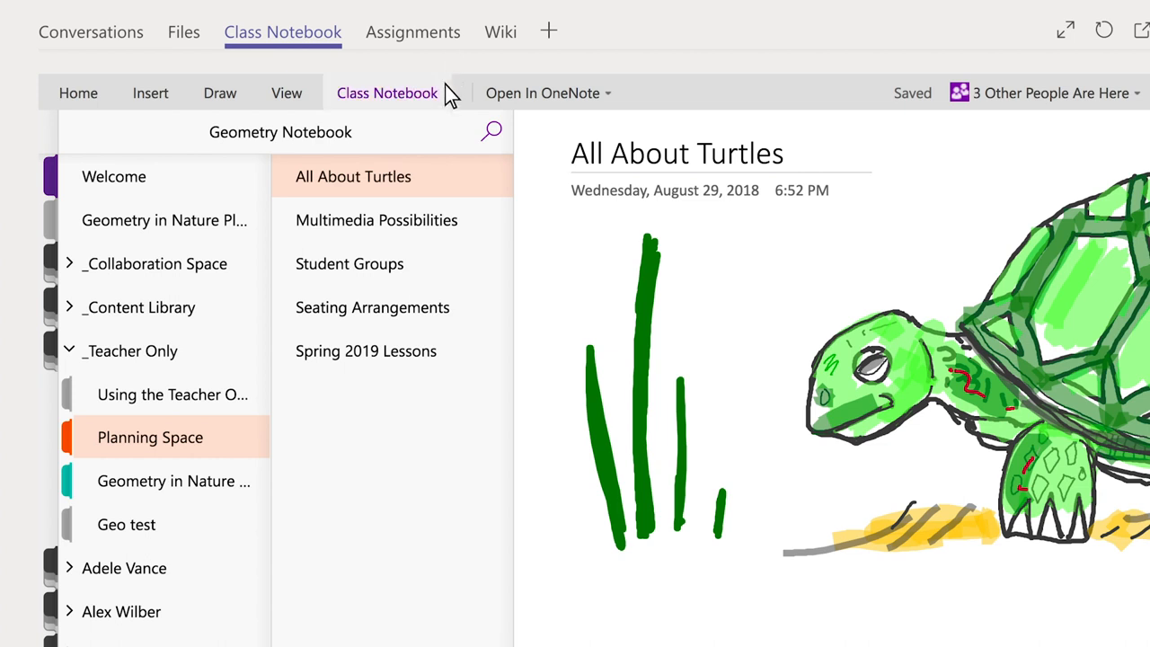
# Show the Class Notebook ribbon tools, then switch to the Shark Shapes Group channel
pyautogui.click(387, 93)
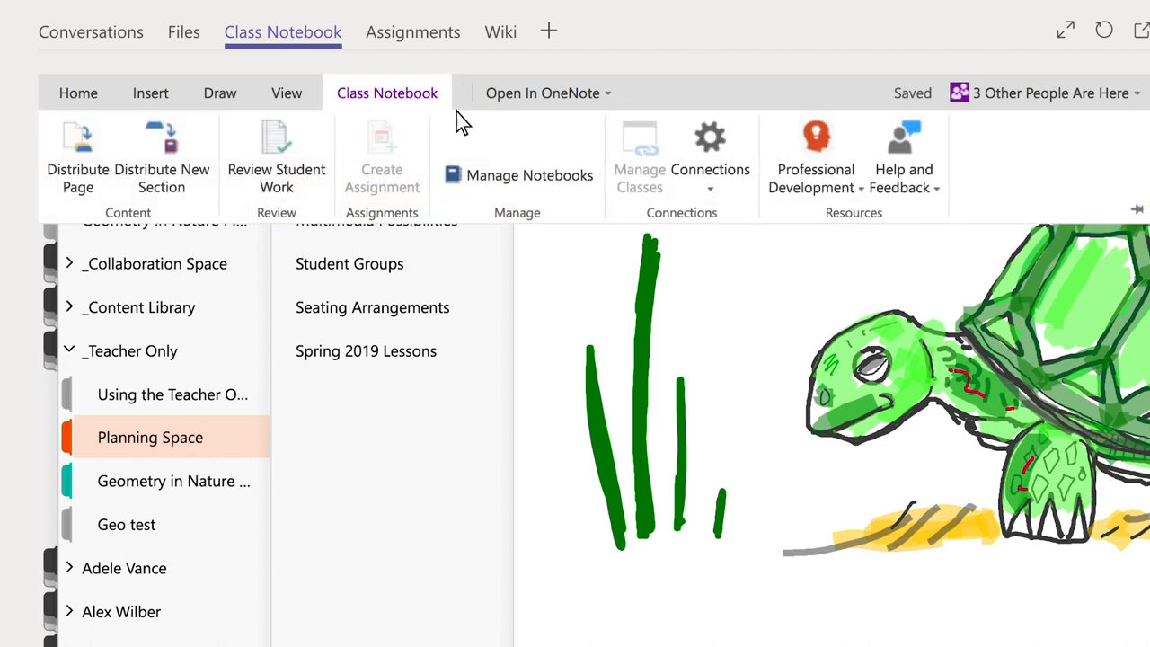
pyautogui.moveTo(555, 192)
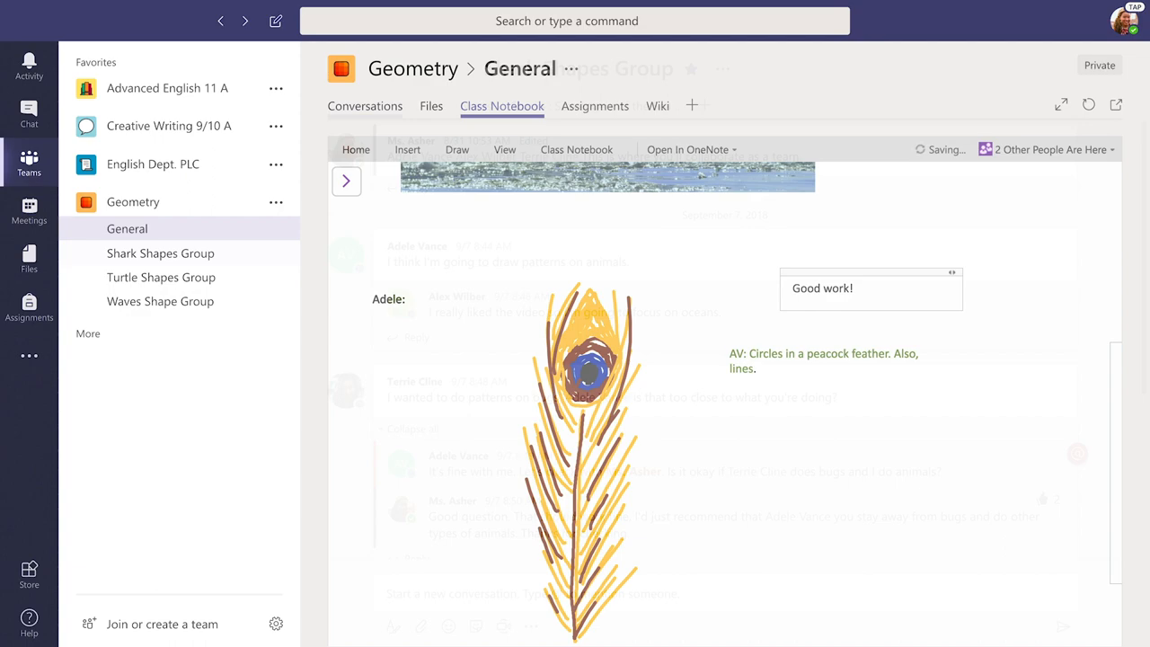
pyautogui.click(160, 252)
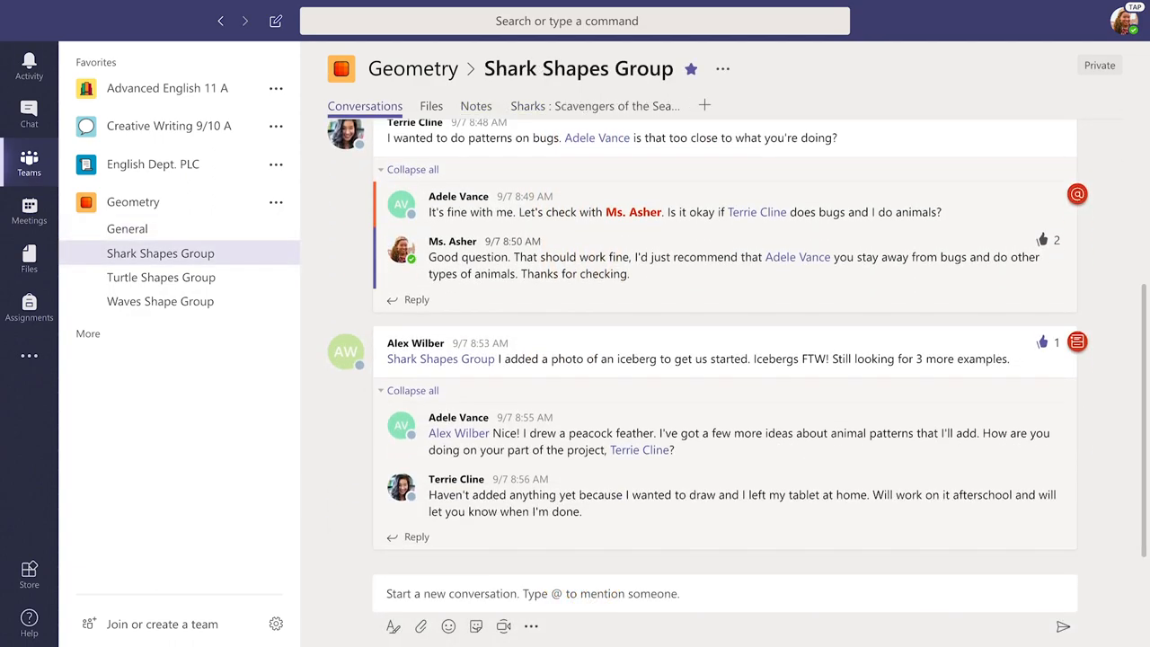